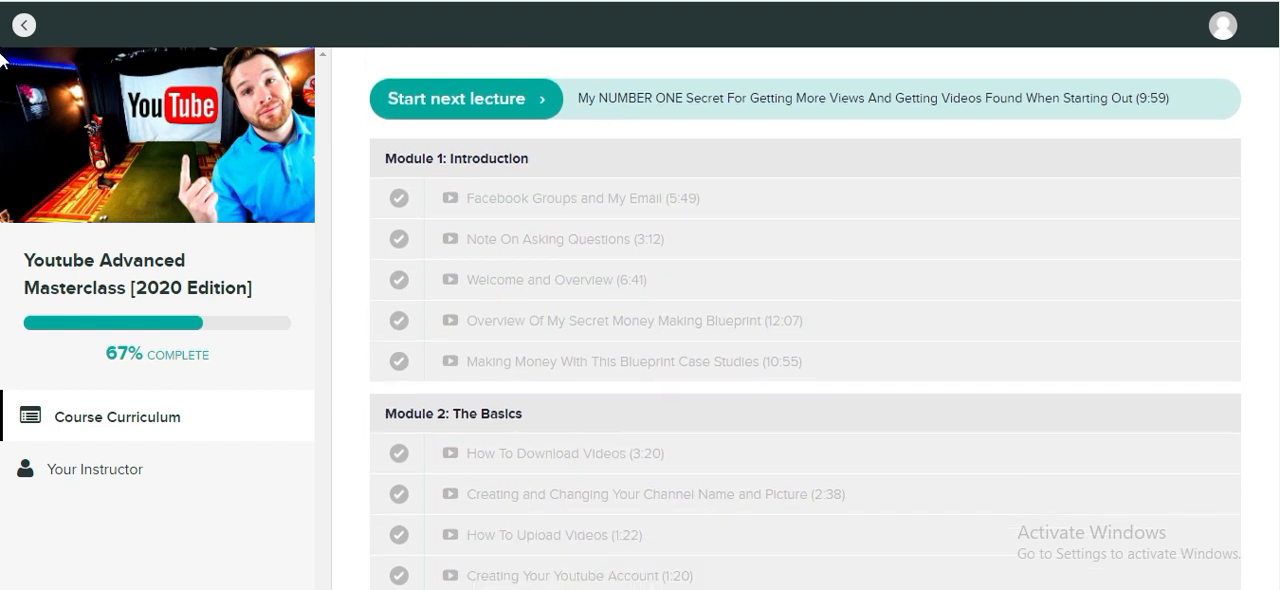
{"action": "scroll", "scroll_direction": "down", "scroll_amount": 3}
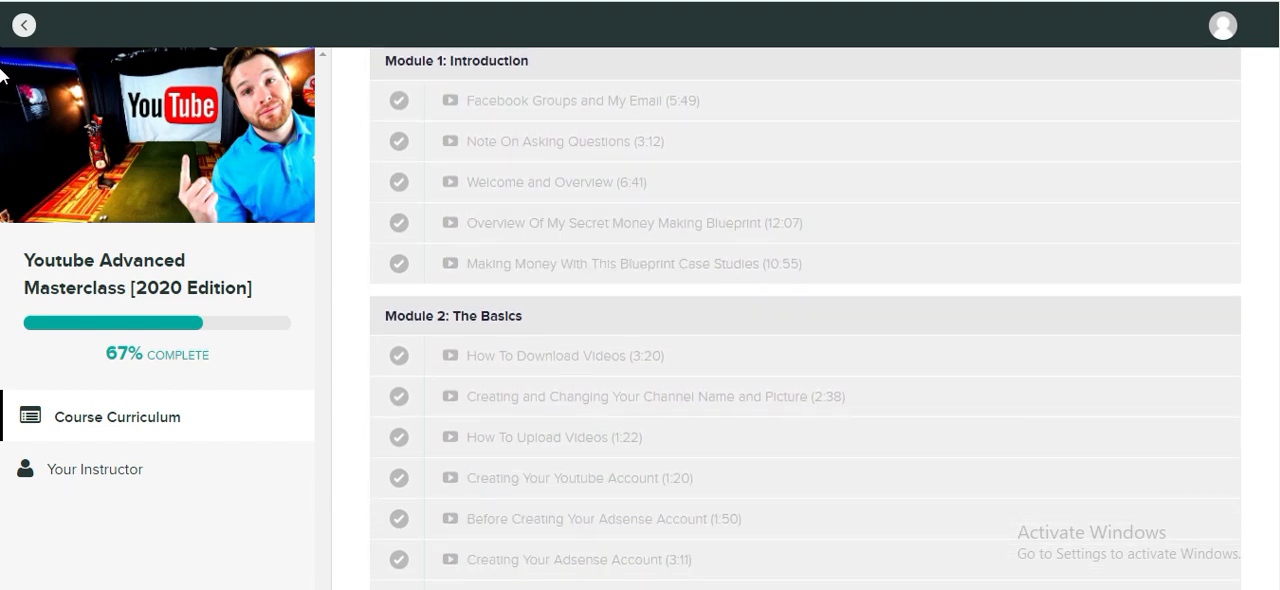
{"action": "scroll", "scroll_direction": "down", "scroll_amount": 3}
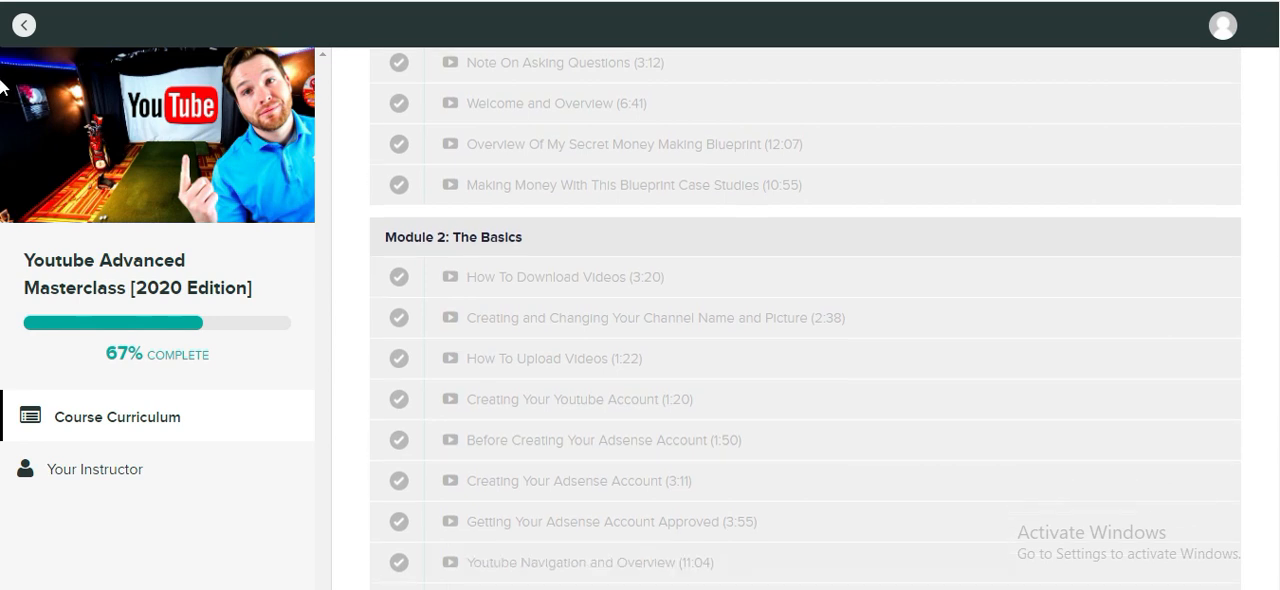
{"action": "scroll", "scroll_direction": "down", "scroll_amount": 3}
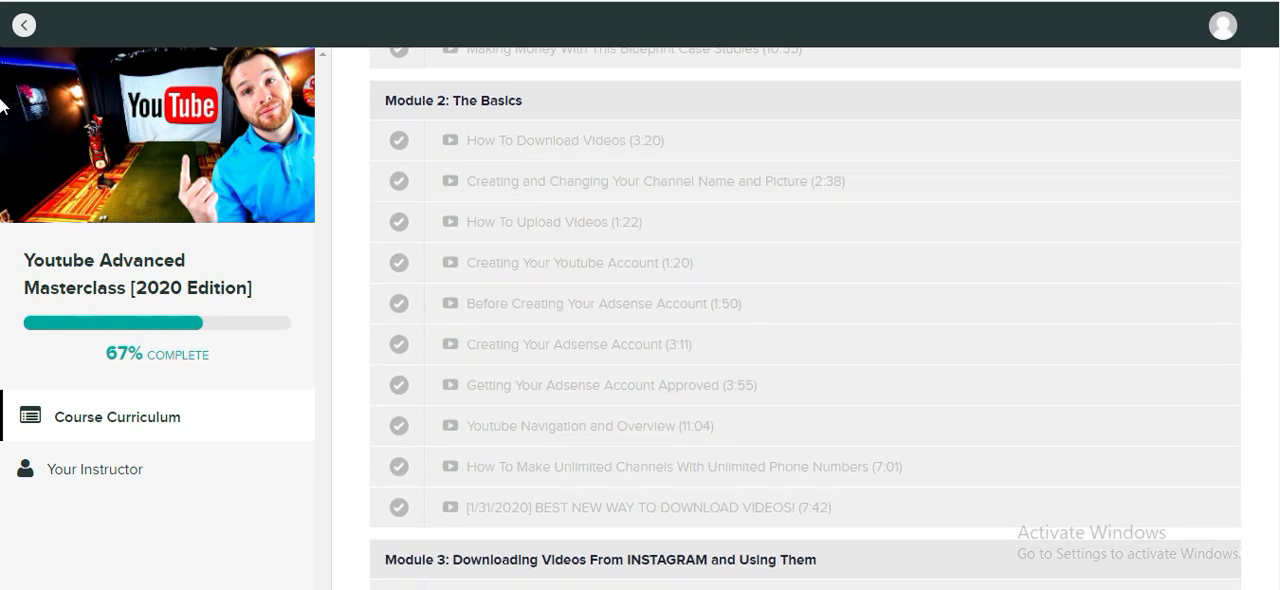
{"action": "scroll", "scroll_direction": "down", "scroll_amount": 3}
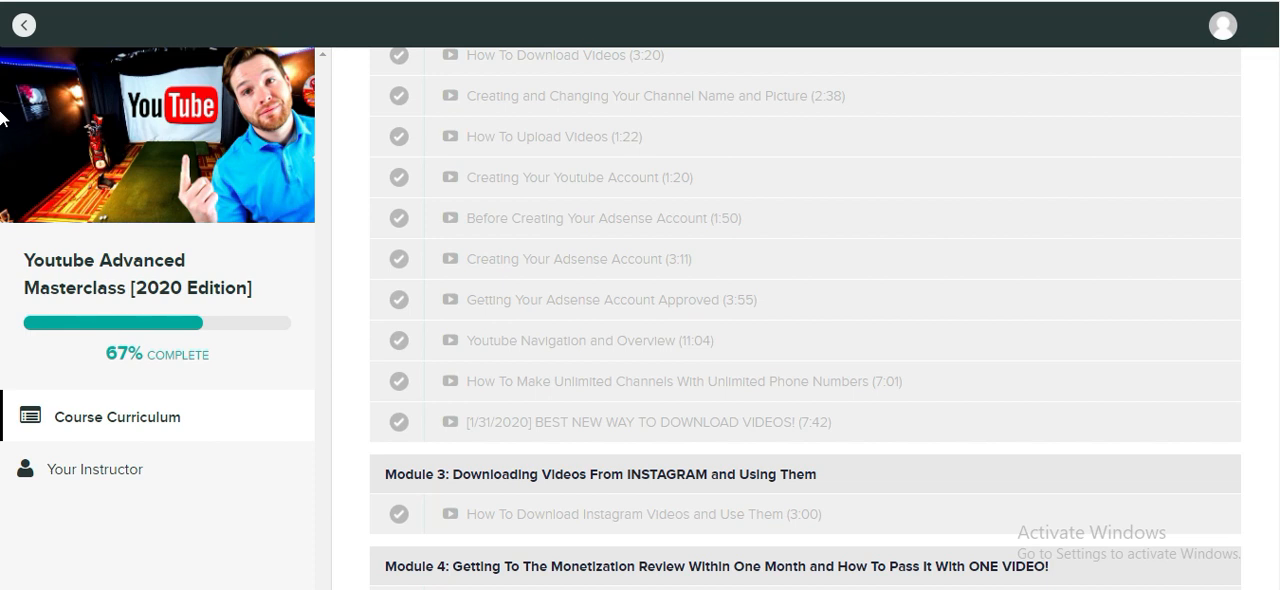
{"action": "scroll", "scroll_direction": "down", "scroll_amount": 3}
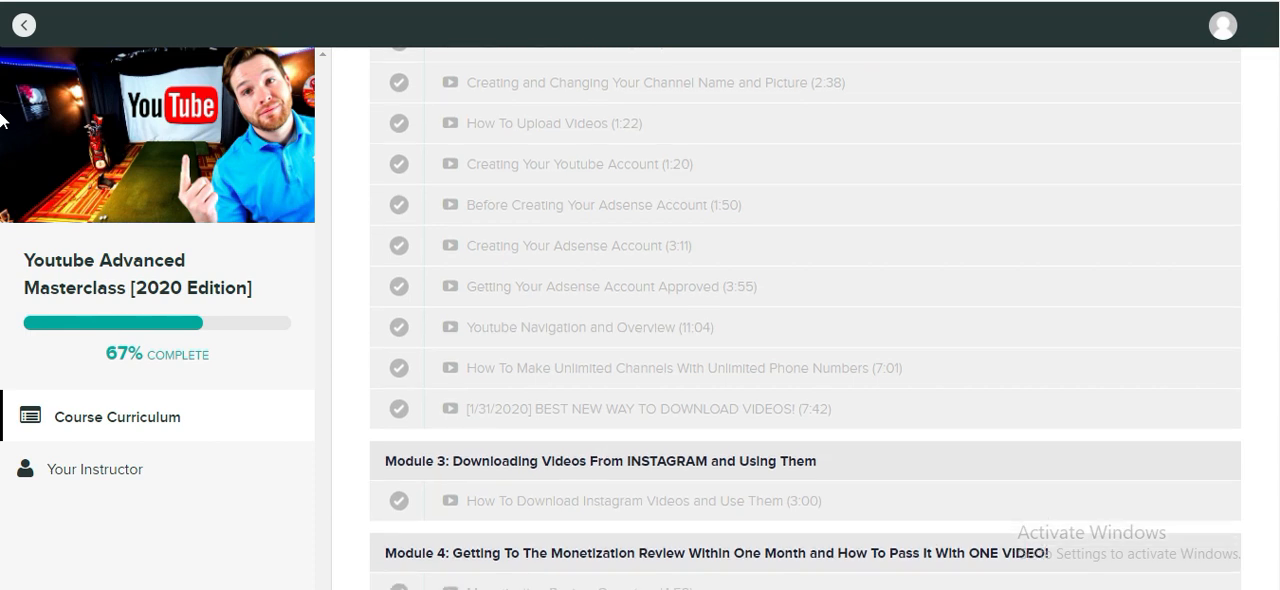
{"action": "scroll", "scroll_direction": "down", "scroll_amount": 3}
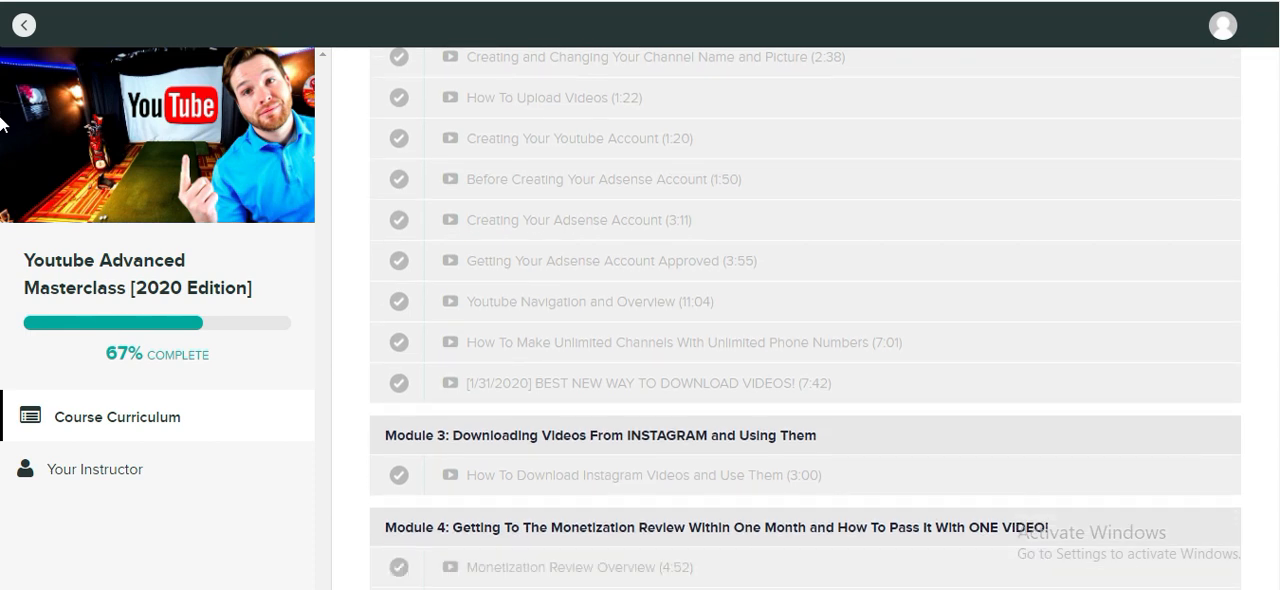
{"action": "scroll", "scroll_direction": "down", "scroll_amount": 3}
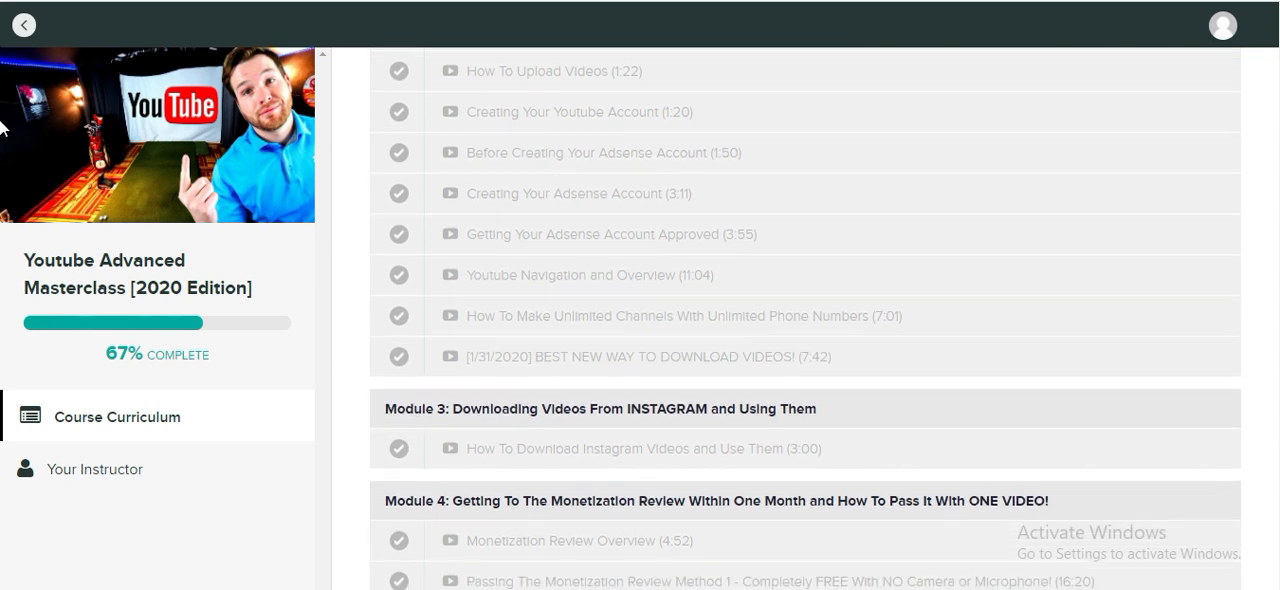
{"action": "scroll", "scroll_direction": "down", "scroll_amount": 3}
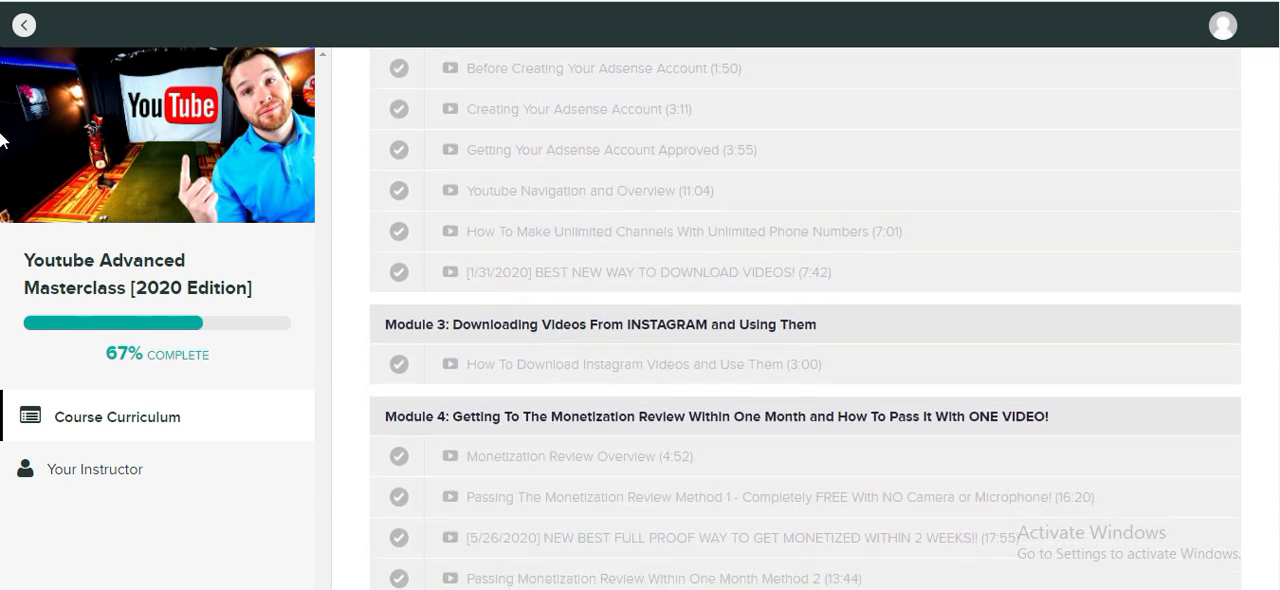
{"action": "scroll", "scroll_direction": "down", "scroll_amount": 3}
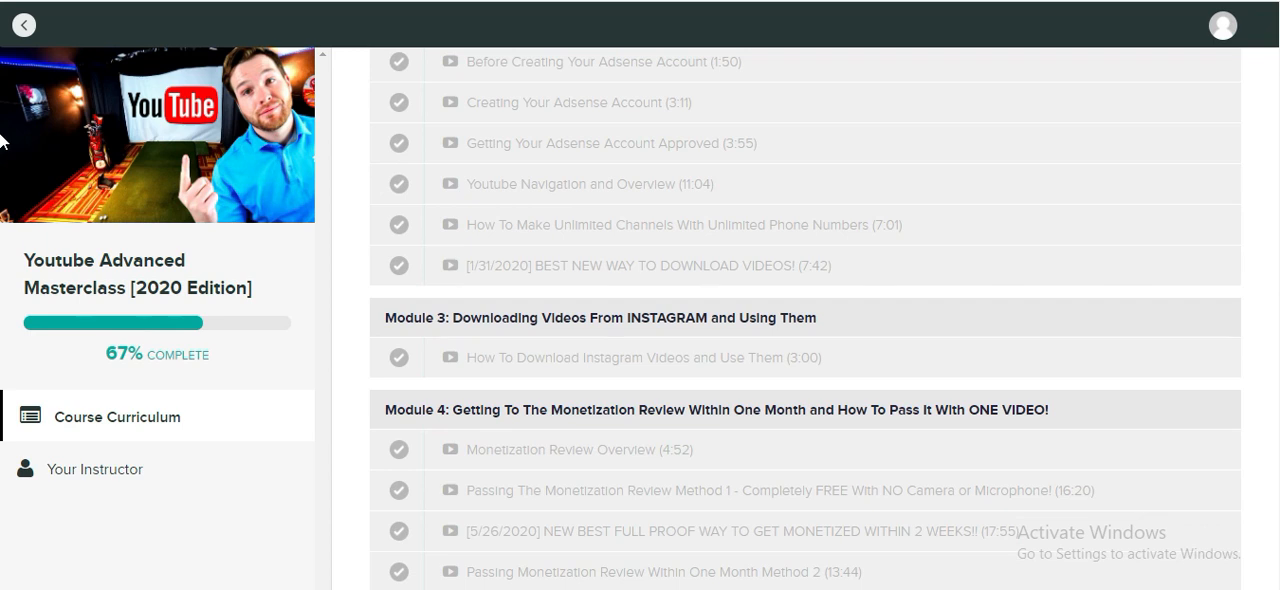
{"action": "scroll", "scroll_direction": "down", "scroll_amount": 3}
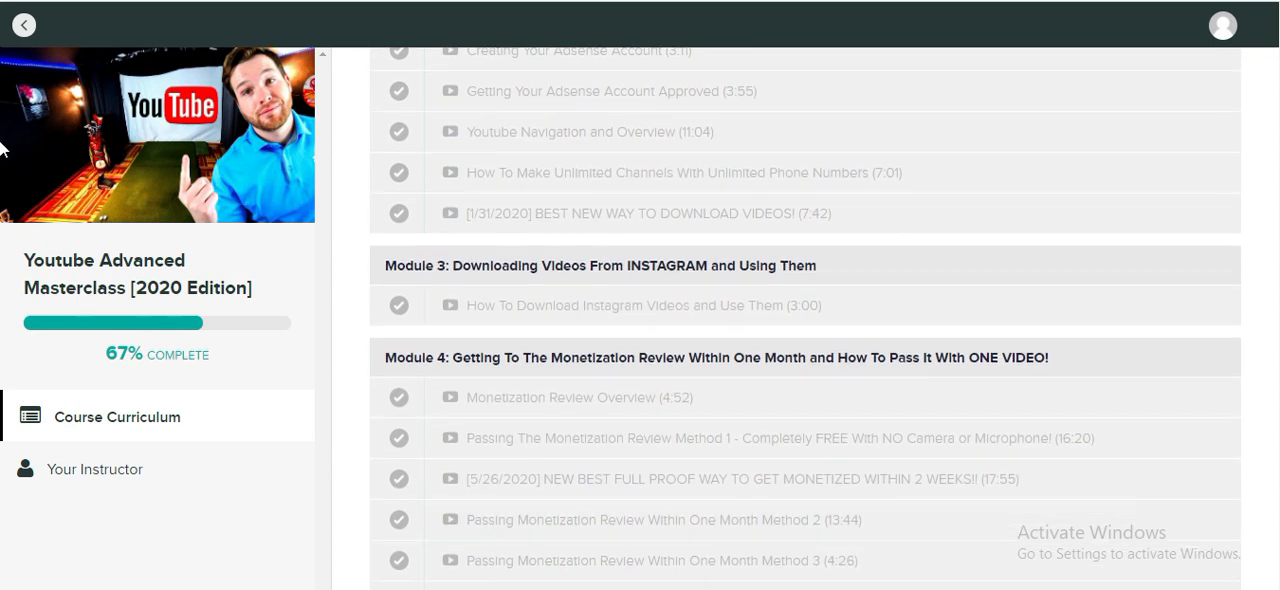
{"action": "scroll", "scroll_direction": "down", "scroll_amount": 3}
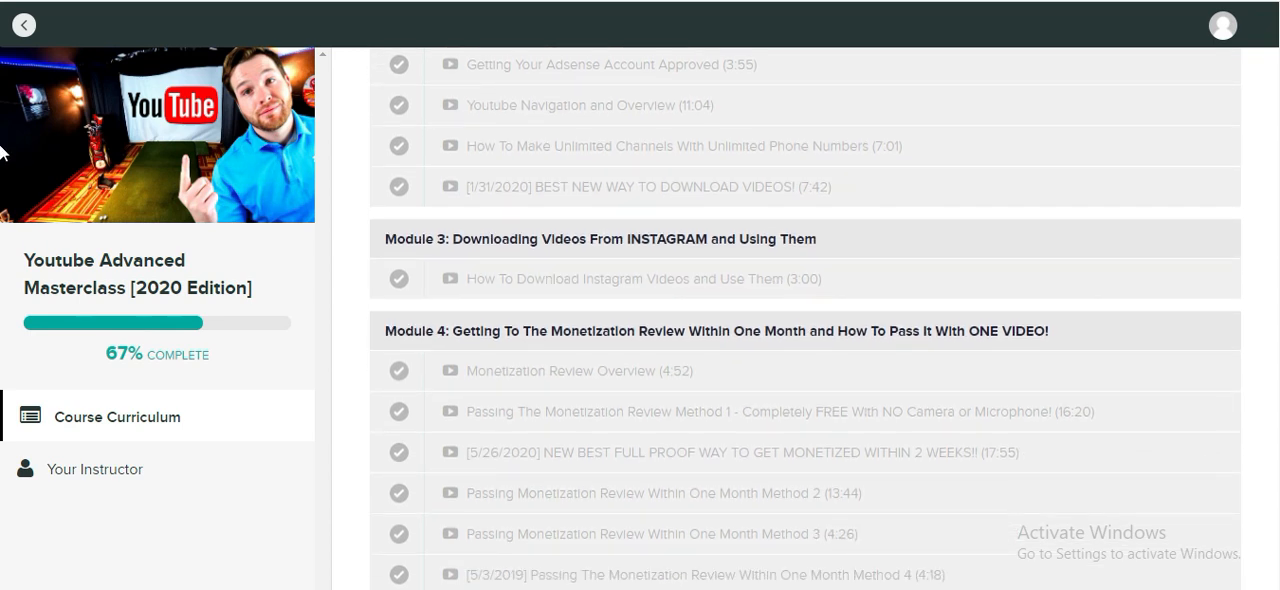
{"action": "scroll", "scroll_direction": "down", "scroll_amount": 3}
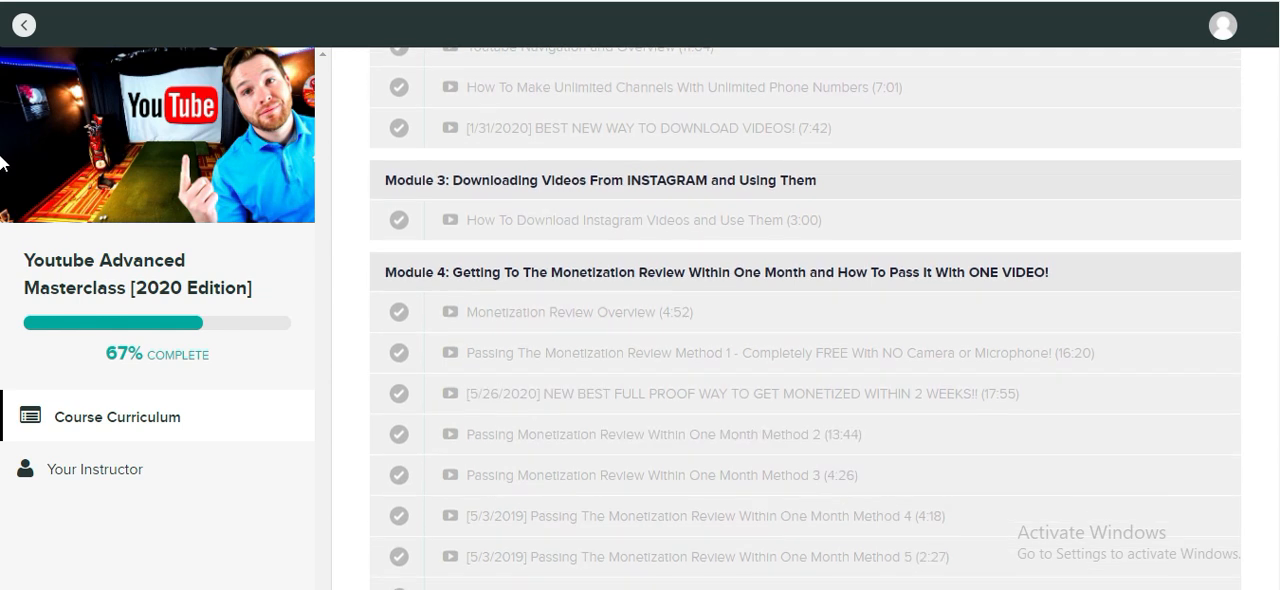
{"action": "scroll", "scroll_direction": "down", "scroll_amount": 3}
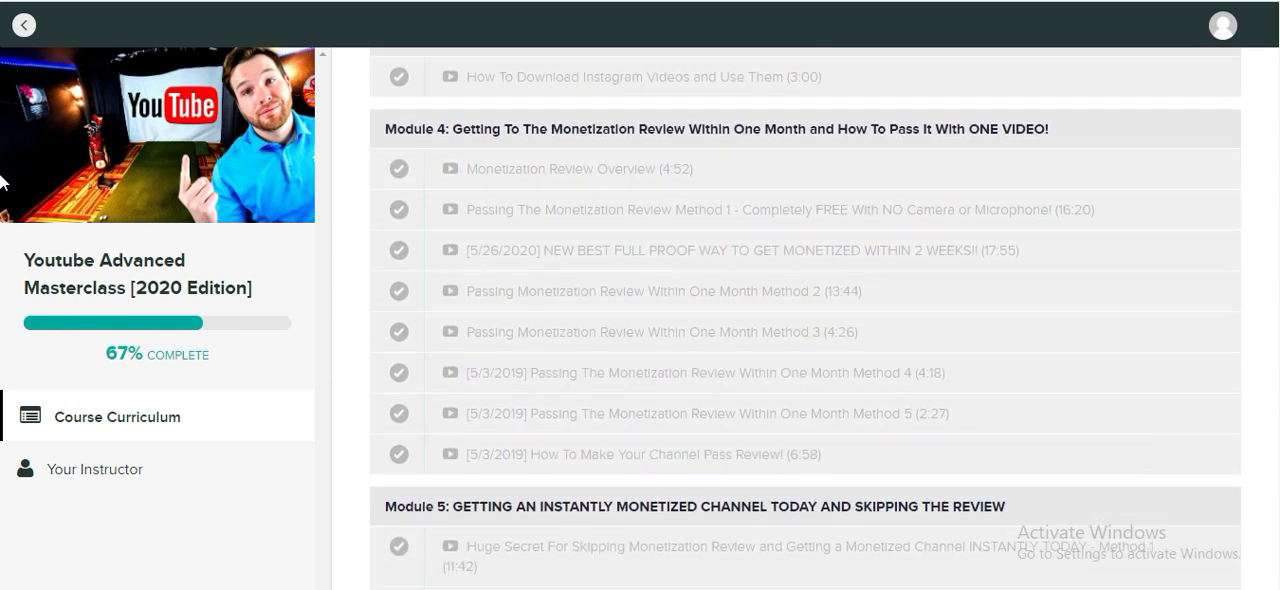
{"action": "scroll", "scroll_direction": "down", "scroll_amount": 3}
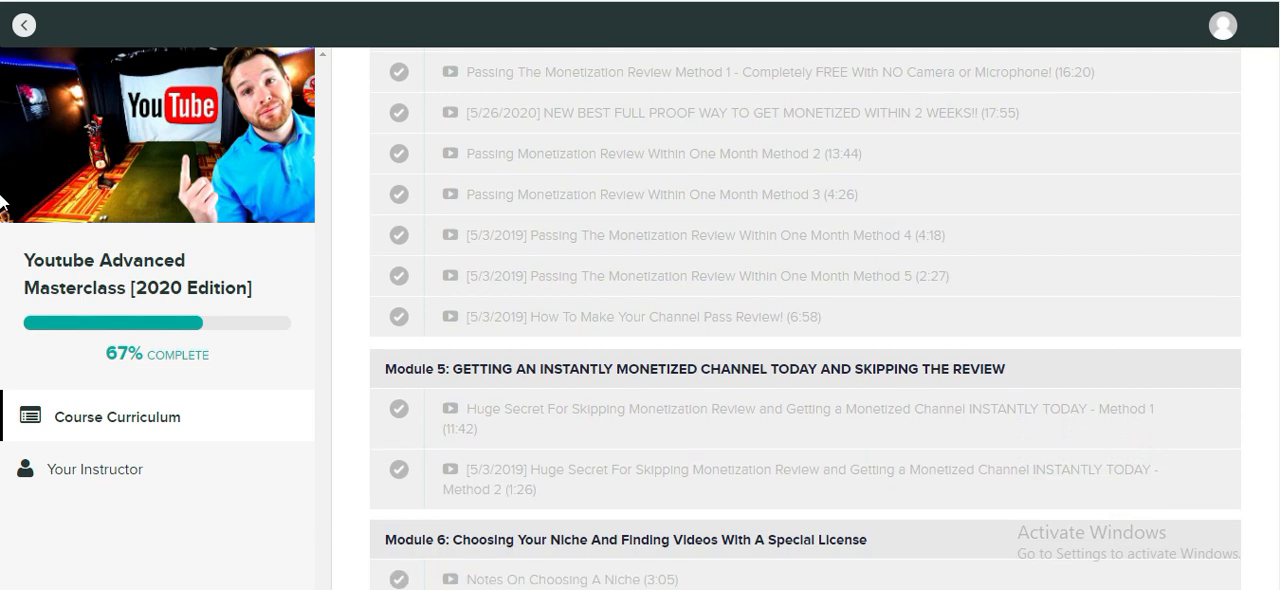
{"action": "scroll", "scroll_direction": "down", "scroll_amount": 3}
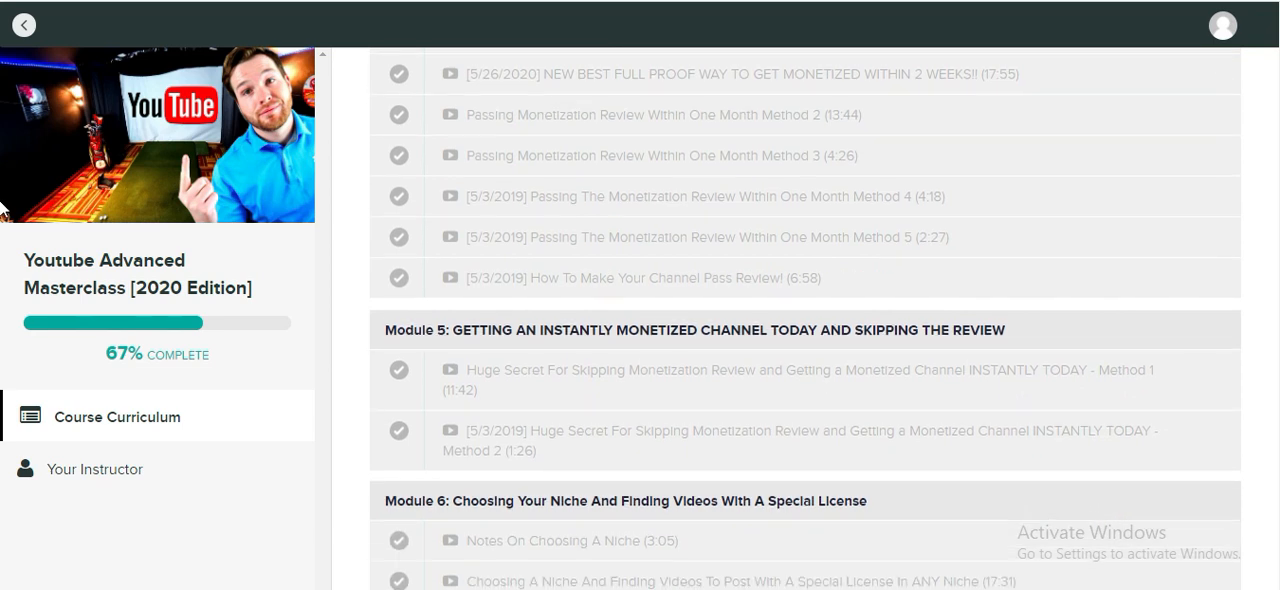
{"action": "scroll", "scroll_direction": "down", "scroll_amount": 3}
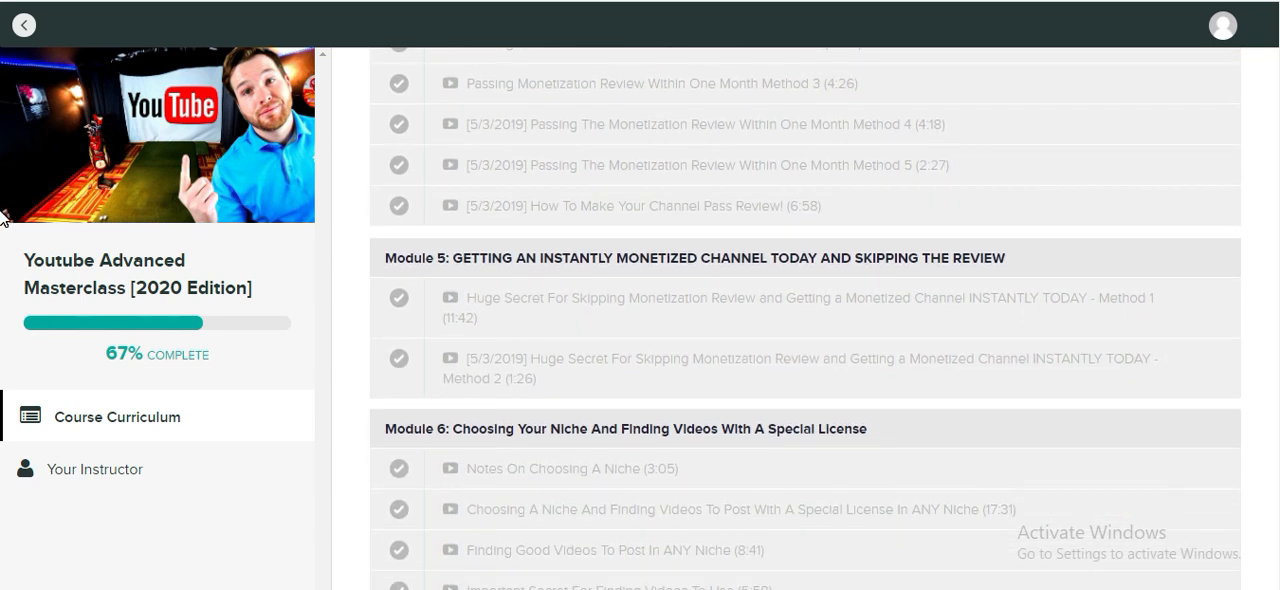
{"action": "scroll", "scroll_direction": "down", "scroll_amount": 3}
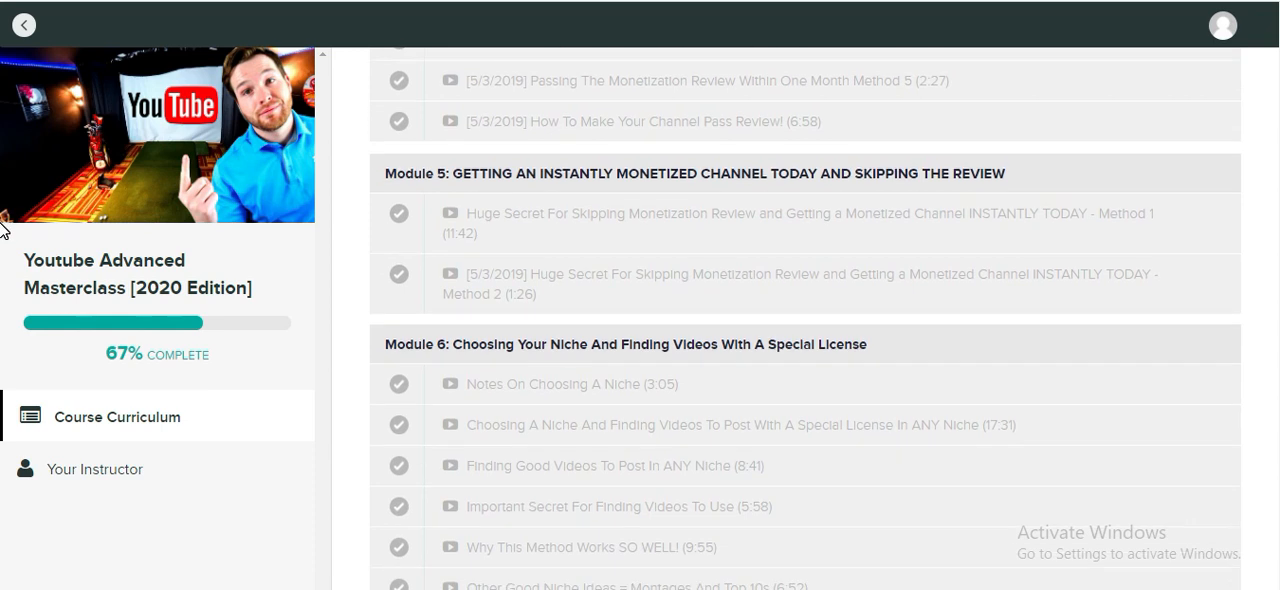
{"action": "scroll", "scroll_direction": "down", "scroll_amount": 3}
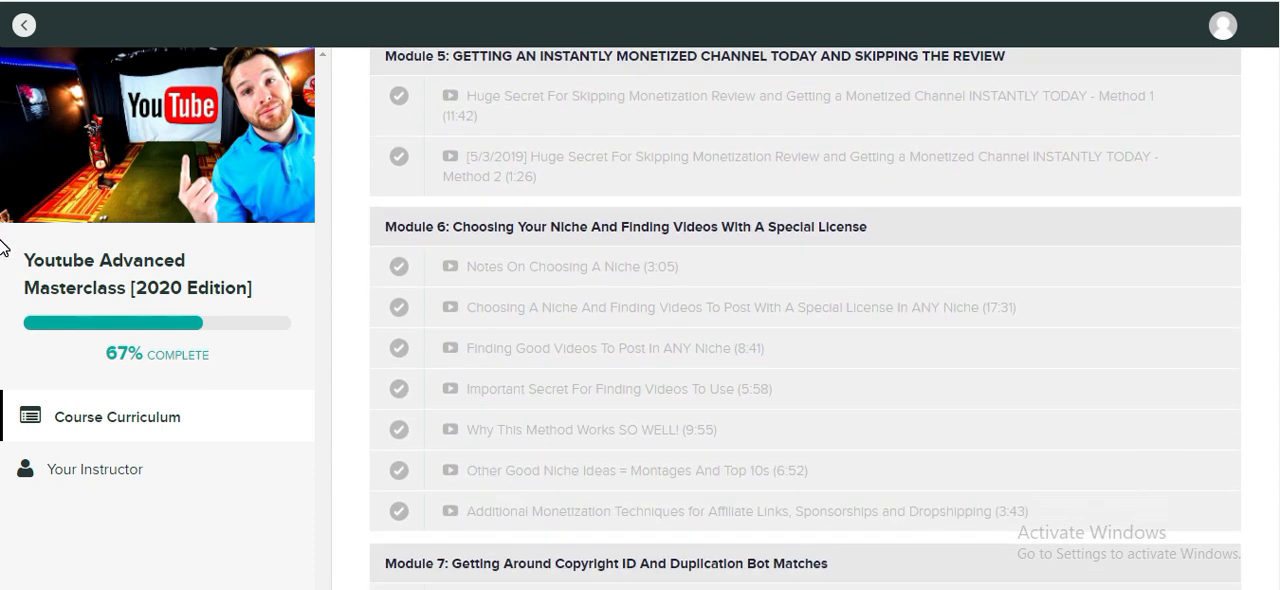
{"action": "scroll", "scroll_direction": "down", "scroll_amount": 3}
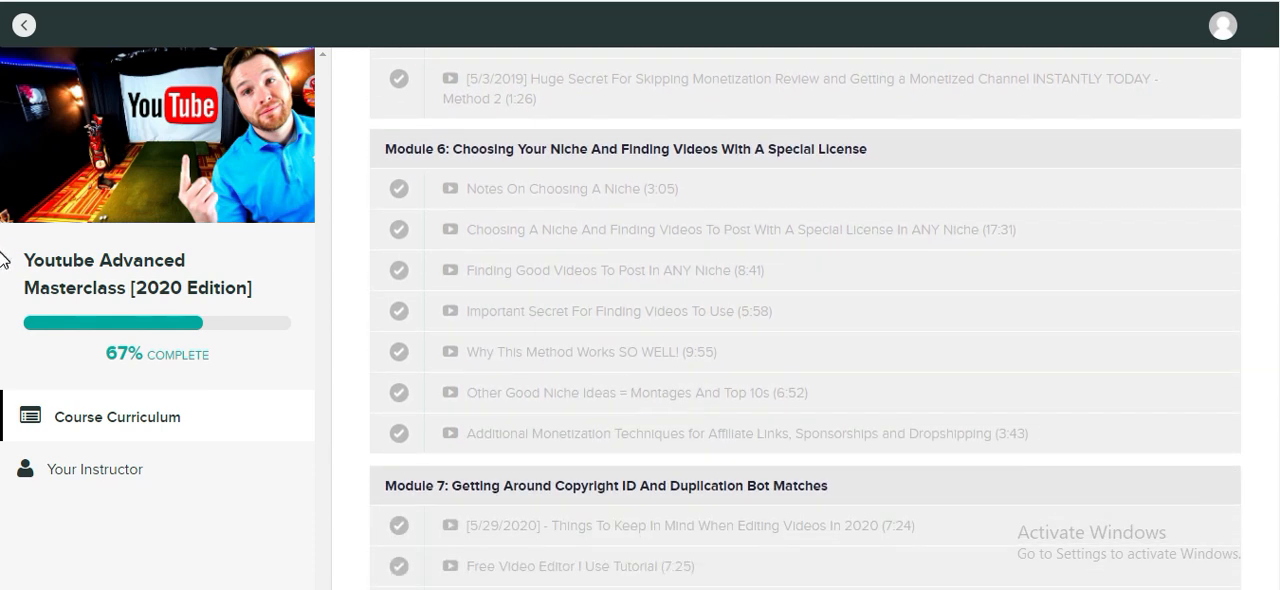
{"action": "scroll", "scroll_direction": "down", "scroll_amount": 3}
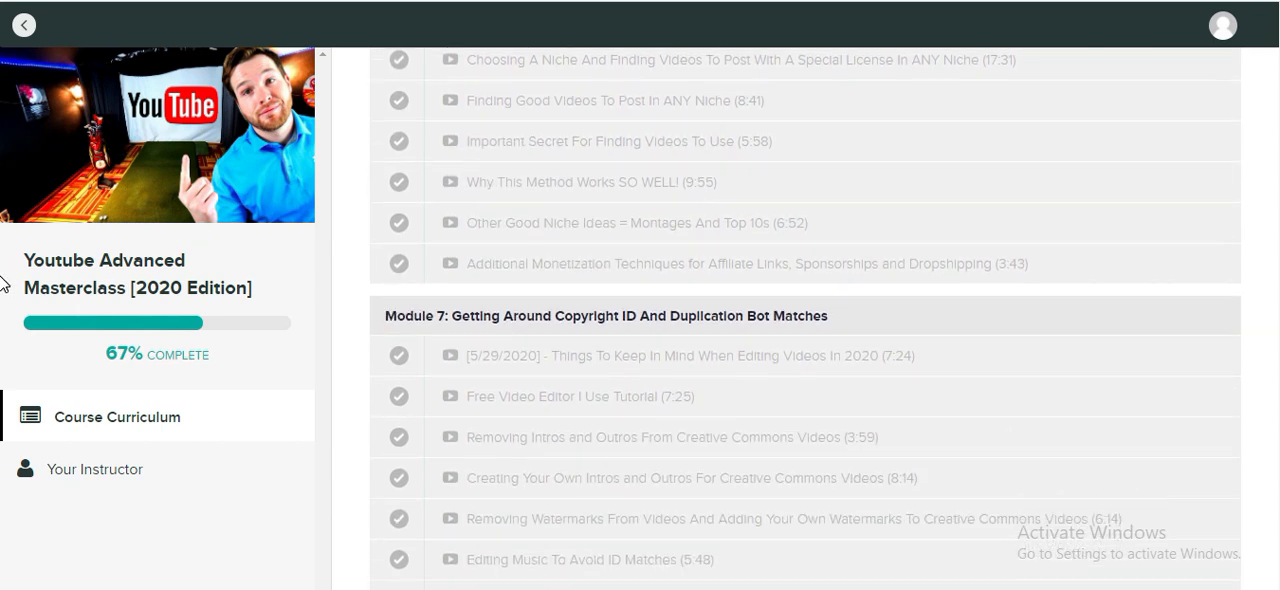